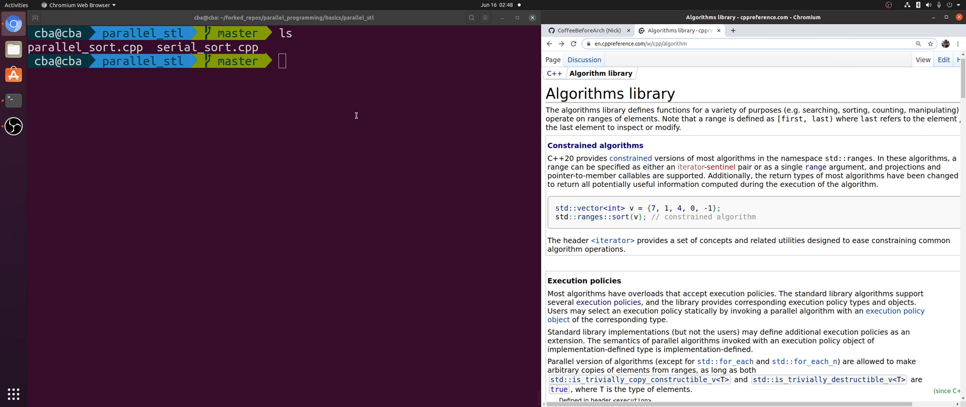
pyautogui.moveTo(332, 132)
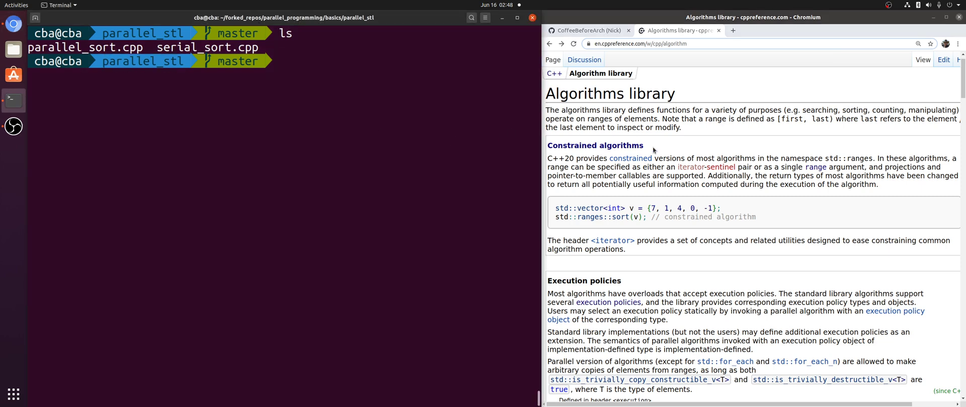
# Scroll the Algorithms library page to the Execution policies section and select its heading.
pyautogui.scroll(-3)
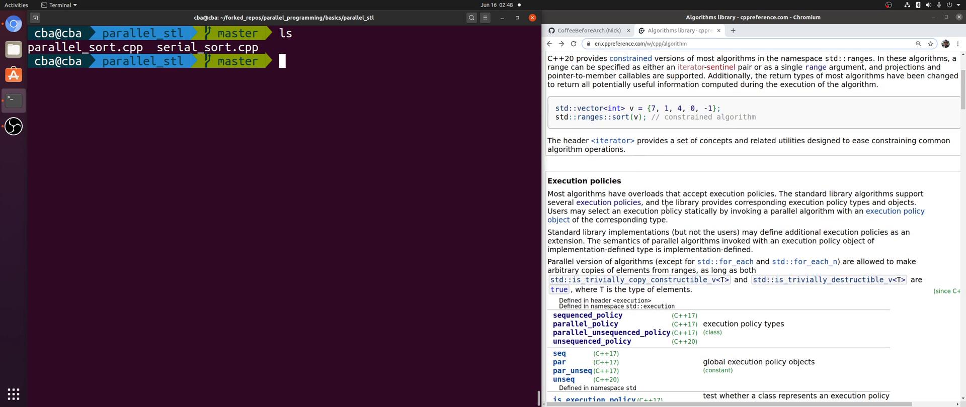
pyautogui.scroll(-3)
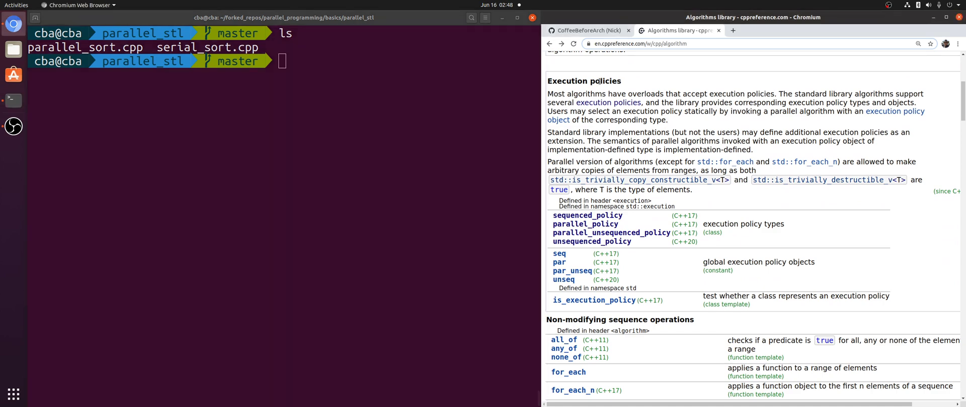
pyautogui.doubleClick(583, 81)
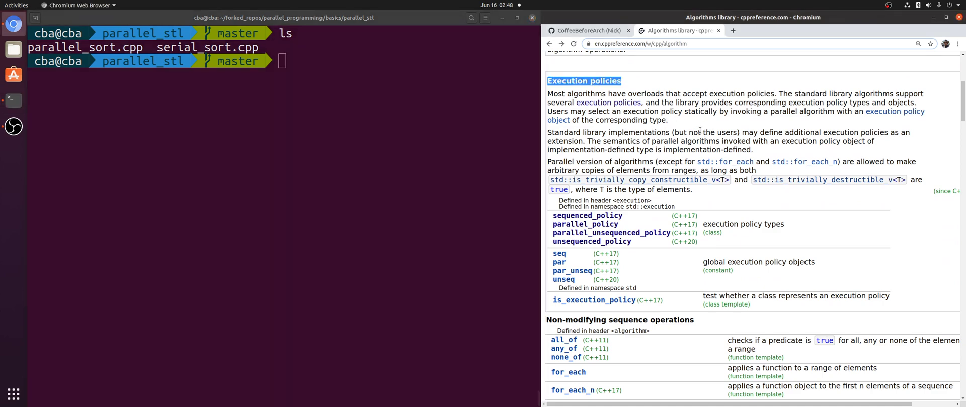
pyautogui.moveTo(733, 123)
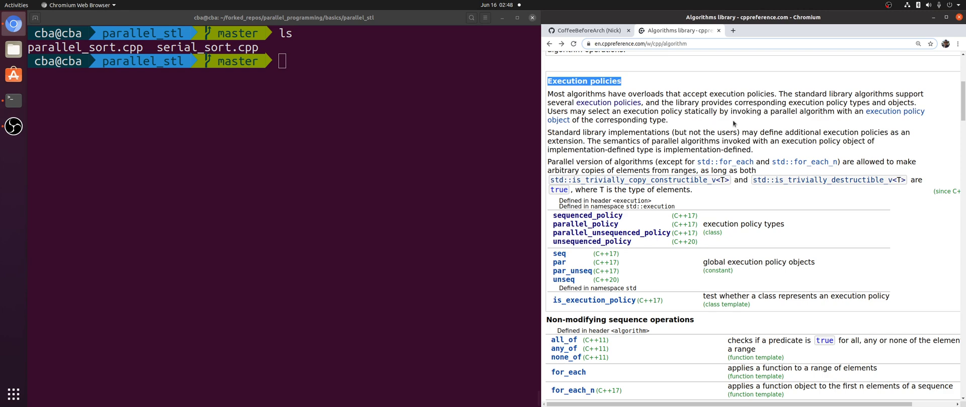
pyautogui.moveTo(706, 199)
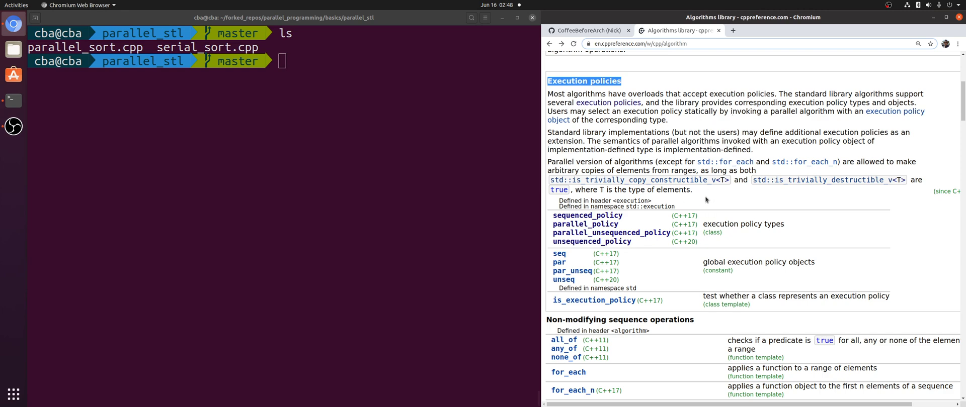
pyautogui.scroll(-3)
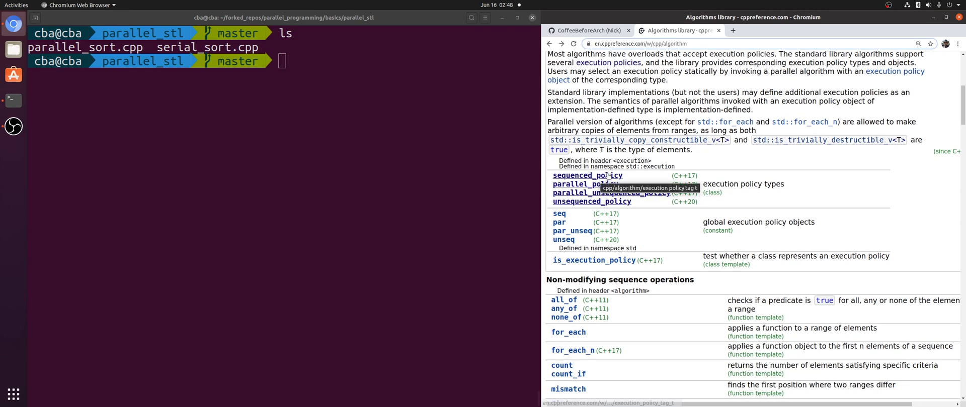
pyautogui.scroll(-3)
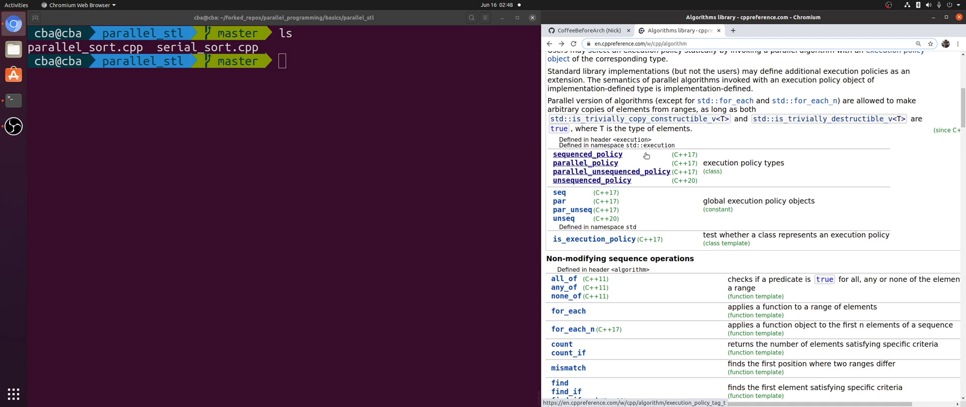
pyautogui.scroll(-3)
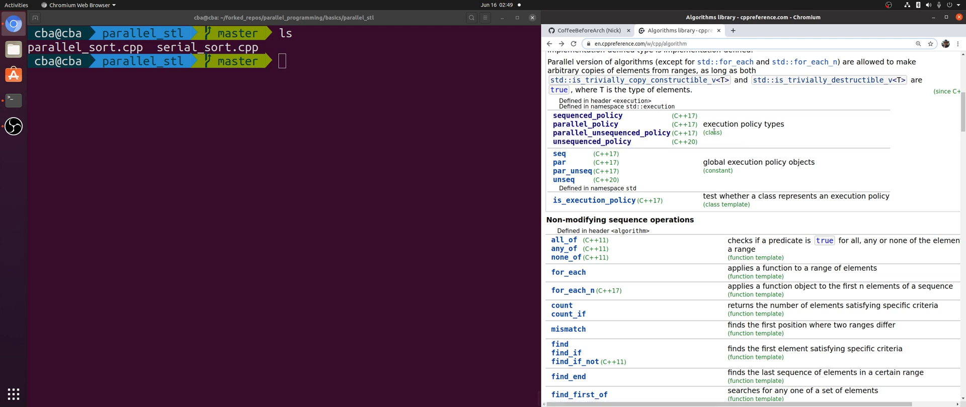
pyautogui.moveTo(599, 145)
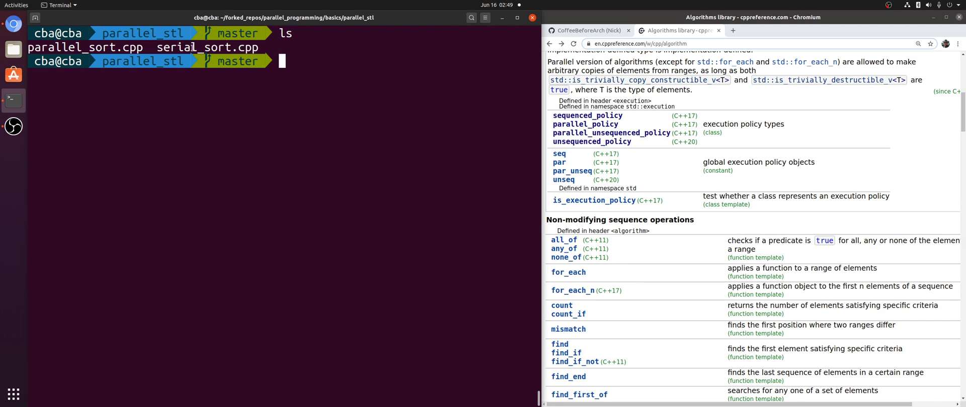
pyautogui.moveTo(376, 73)
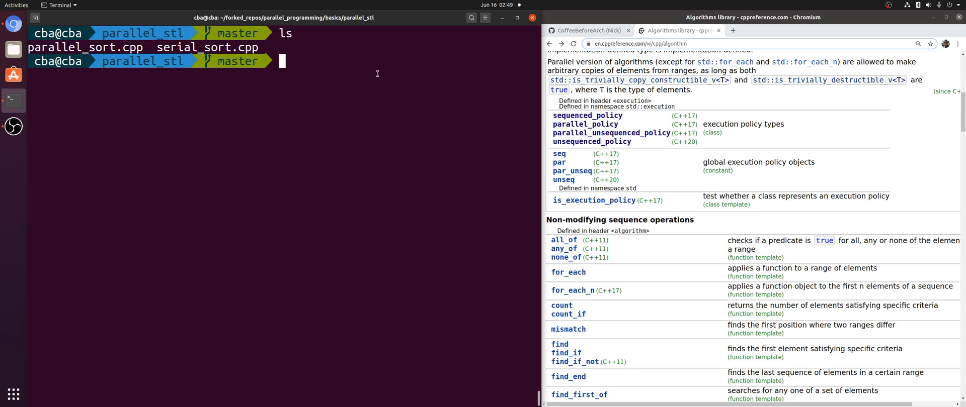
# Open serial_sort.cpp in vim from the parallel_stl folder.
pyautogui.doubleClick(207, 47)
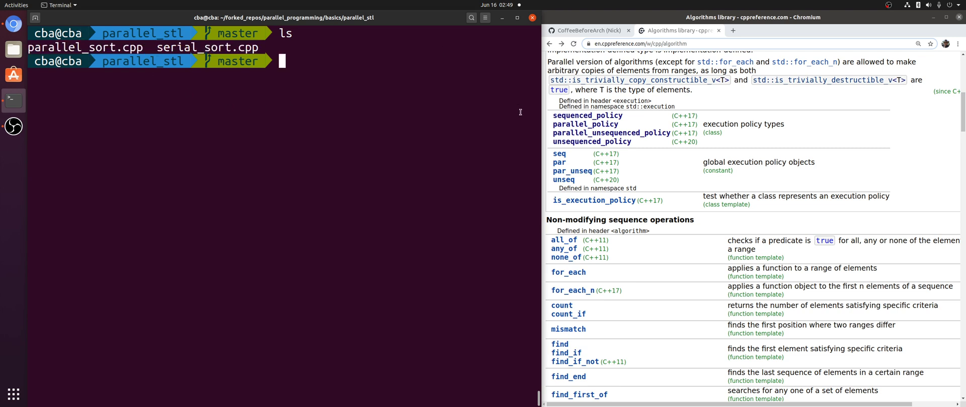
pyautogui.moveTo(336, 81)
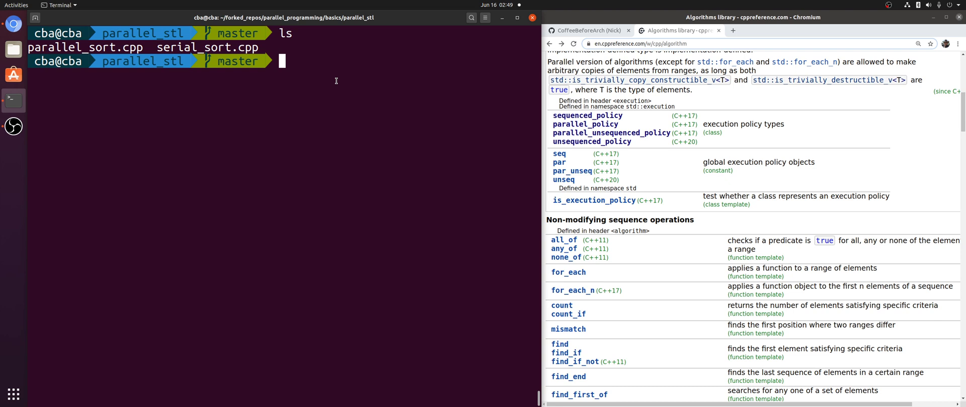
pyautogui.moveTo(356, 79)
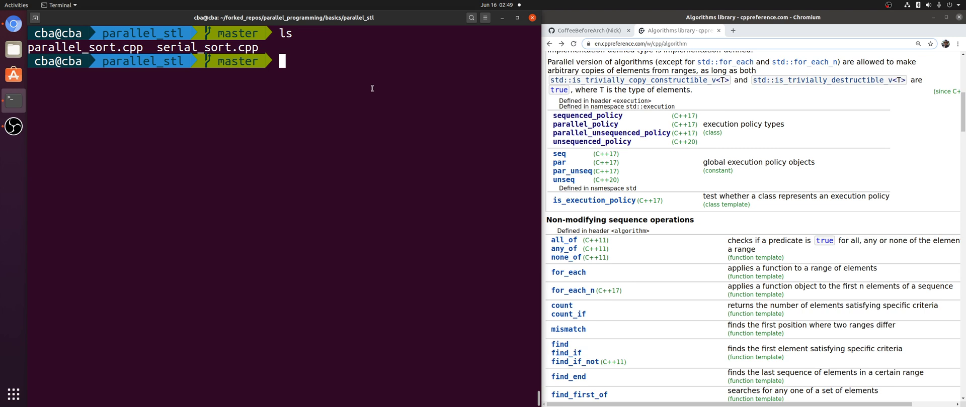
pyautogui.write('vim s')
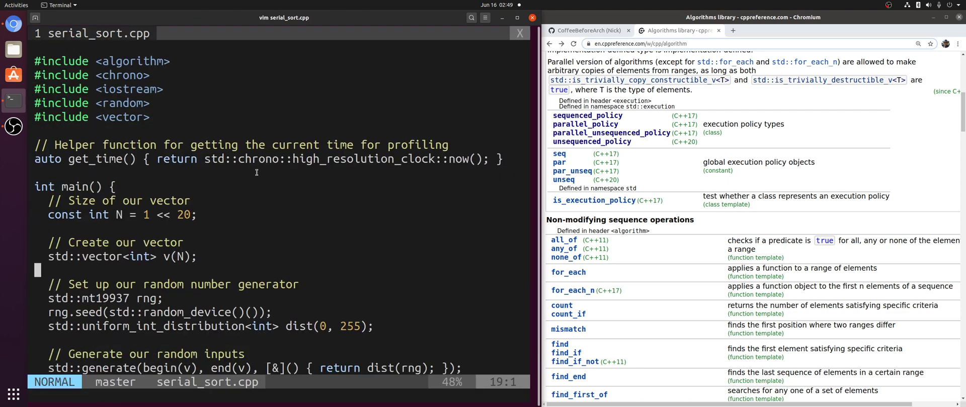
# Read serial_sort.cpp down to the timed std::sort call and elapsed-time printout.
pyautogui.scroll(-3)
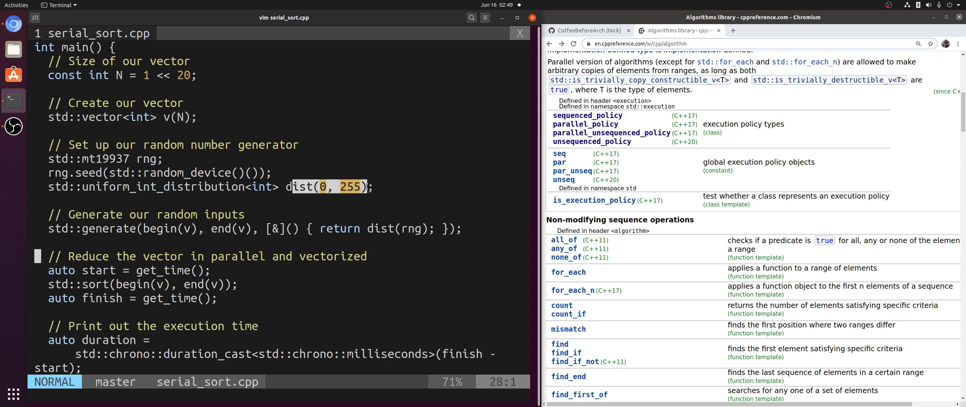
pyautogui.moveTo(237, 191)
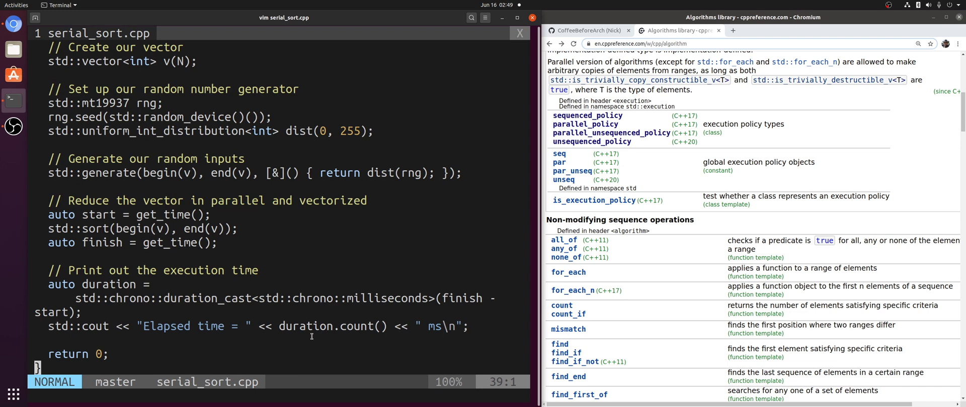
pyautogui.moveTo(421, 320)
pyautogui.write('g++ serial_sort.cpp -O3')
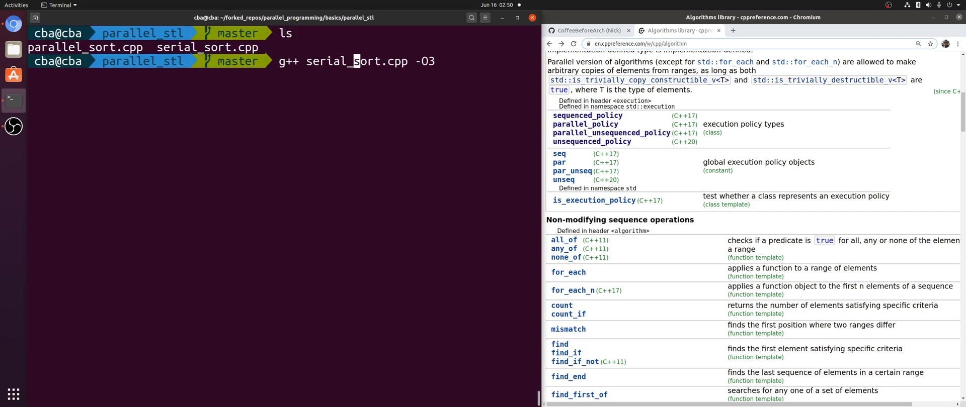
# Compile serial_sort.cpp with -O3 and run ./a.out repeatedly, seeing 31–33 ms timings.
pyautogui.press('Return')
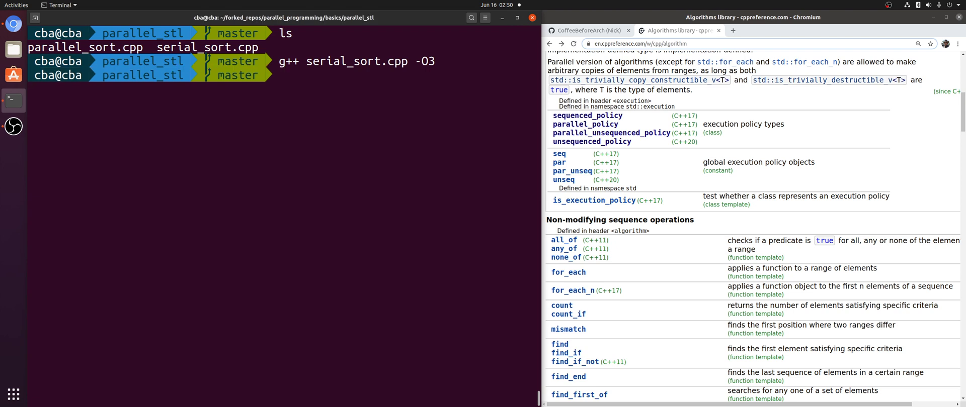
pyautogui.write('./a.out')
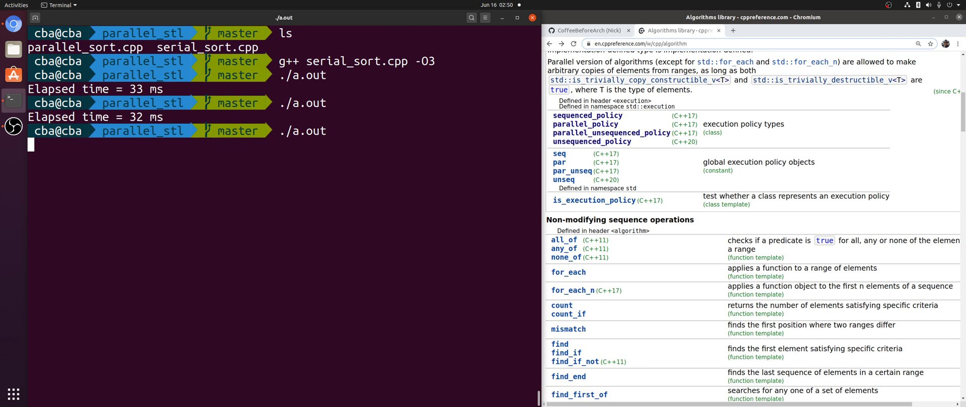
pyautogui.press('Return')
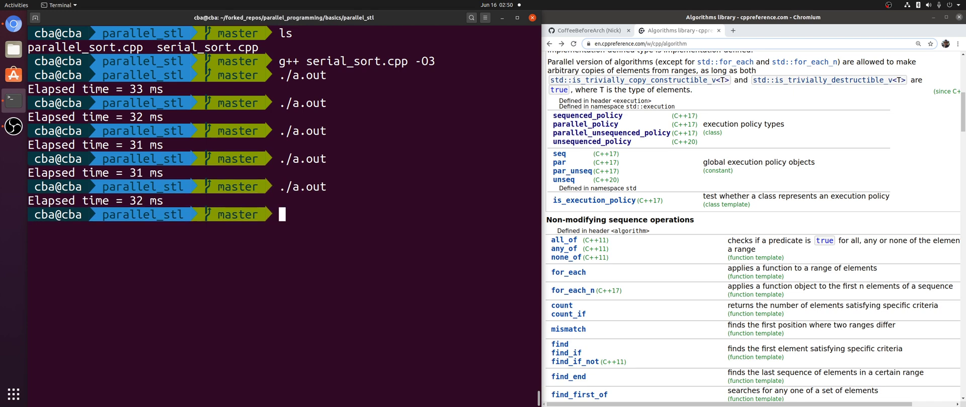
pyautogui.press('Return')
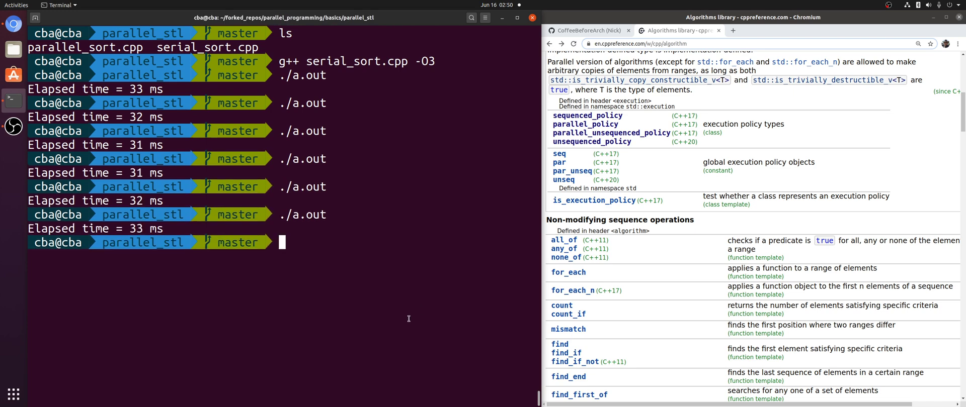
pyautogui.moveTo(423, 142)
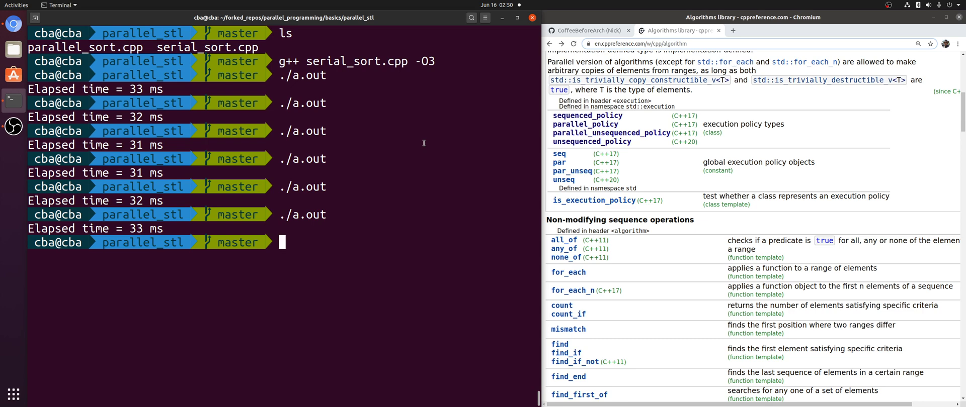
pyautogui.write('vim')
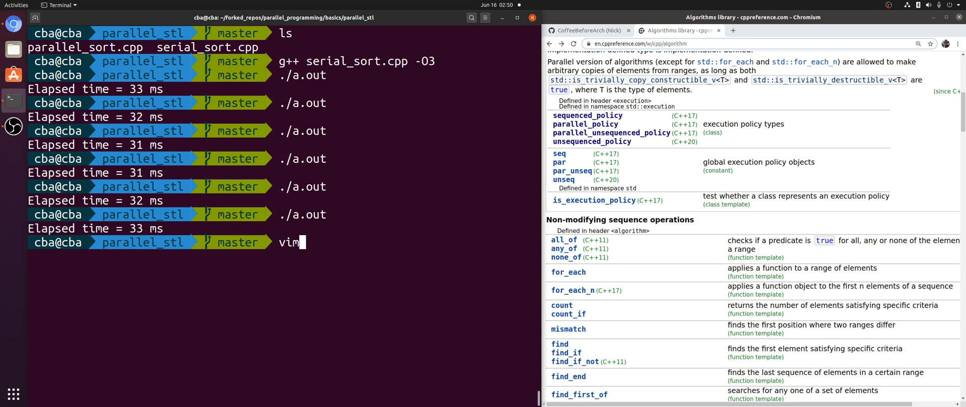
# Open parallel_sort.cpp in vim to review the parallel execution-policy sort.
pyautogui.write('parallel_sort.cpp')
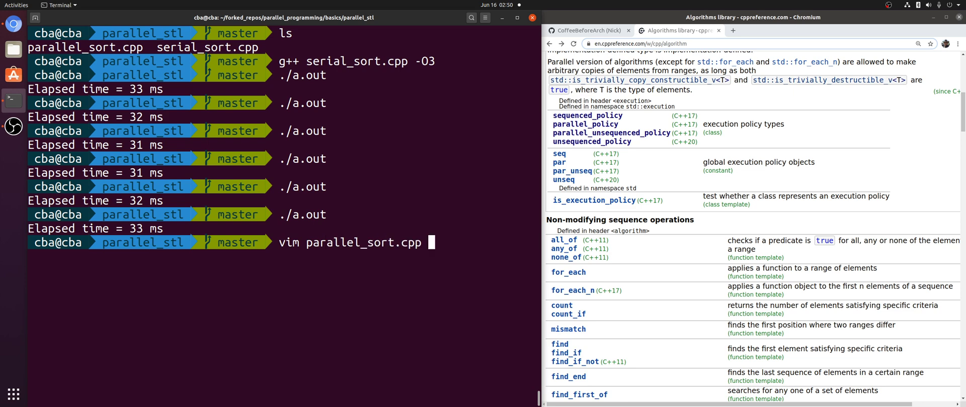
pyautogui.press('Return')
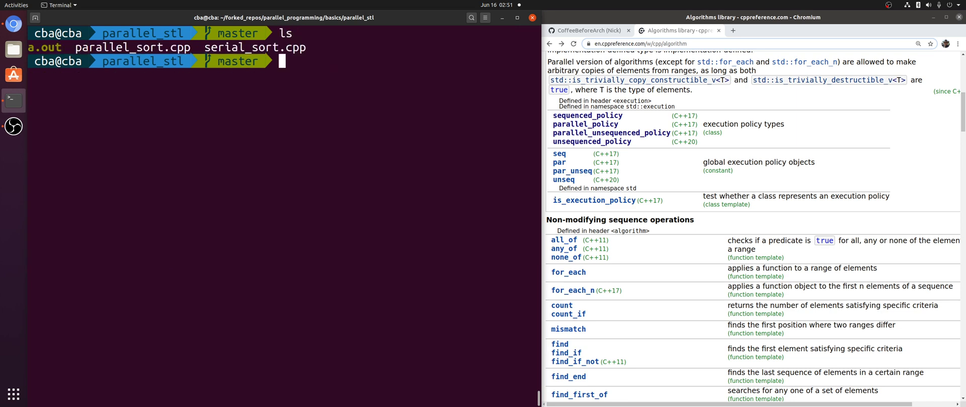
# Compile parallel_sort.cpp with g++ -O3 -ltbb --std=c++2a and prepare ./a.out.
pyautogui.press('ctrl+r')
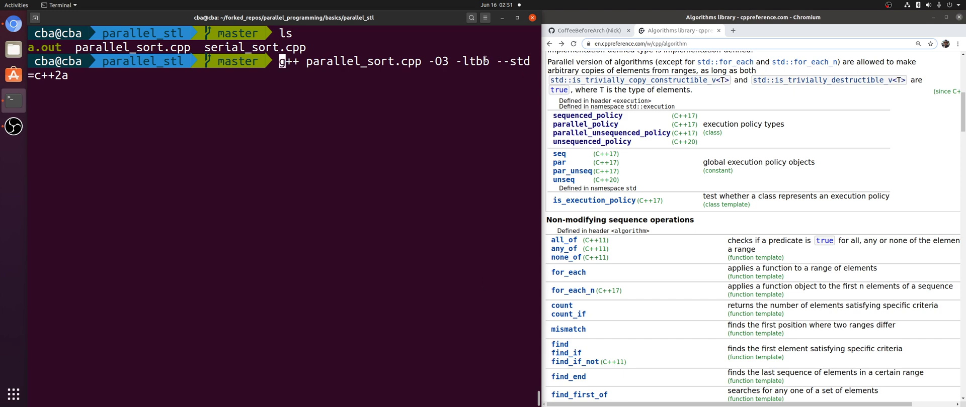
pyautogui.doubleClick(471, 61)
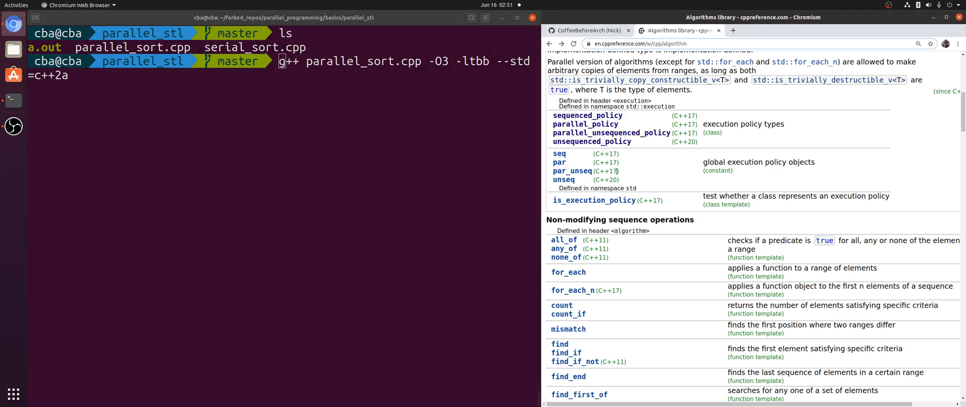
pyautogui.moveTo(626, 162)
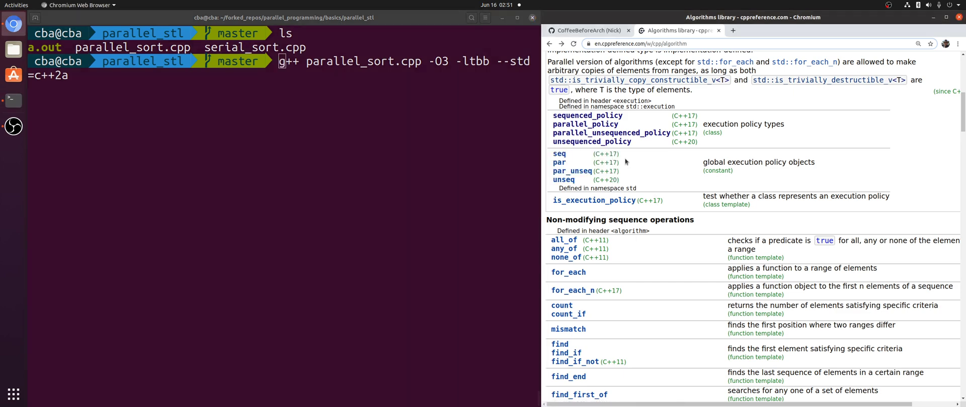
pyautogui.click(280, 81)
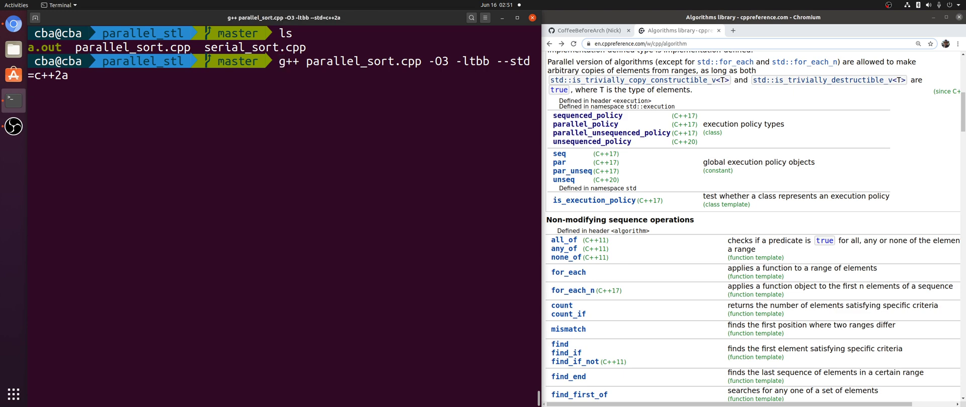
pyautogui.write('./a.out')
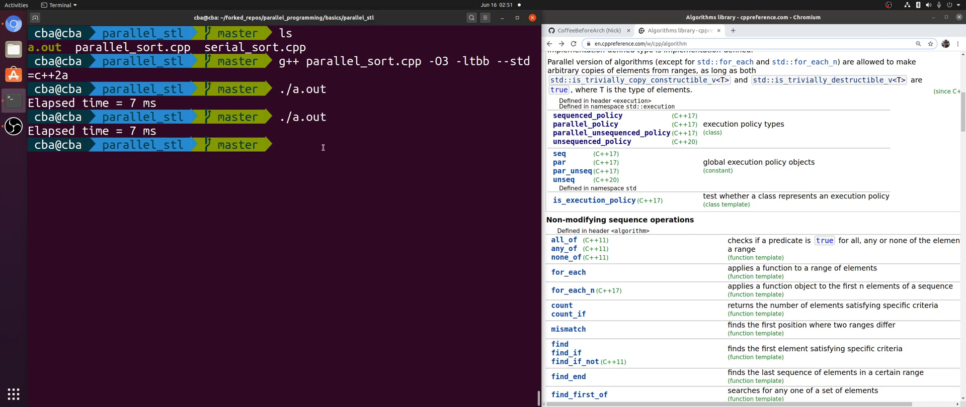
# Run the parallel sort binary repeatedly, reporting elapsed times of 6 to 9 ms.
pyautogui.press('Return')
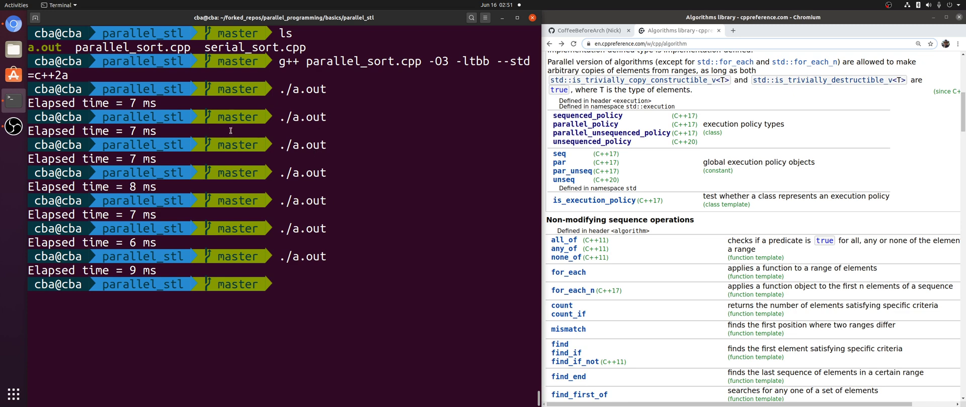
pyautogui.moveTo(481, 191)
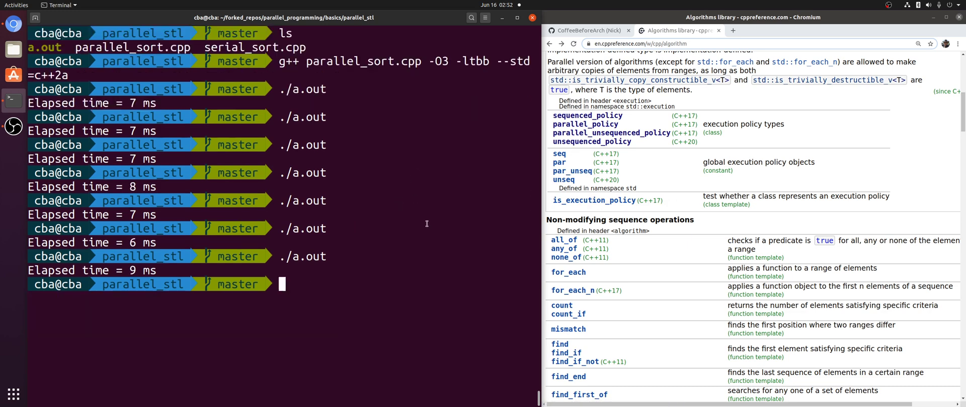
pyautogui.moveTo(425, 205)
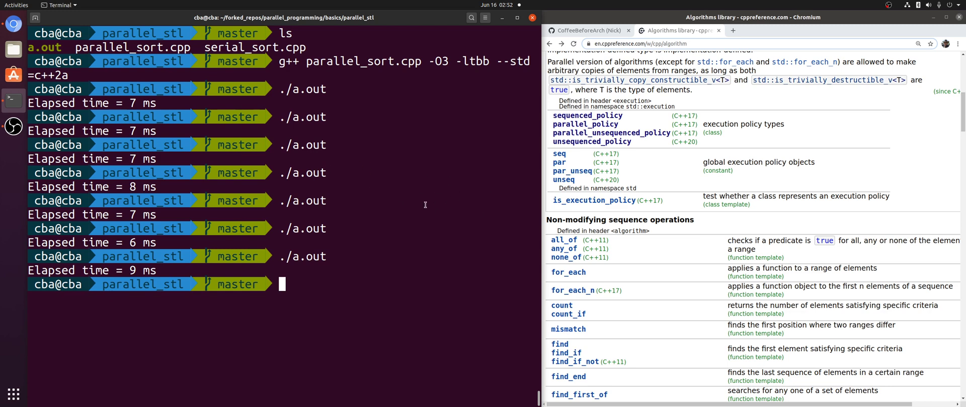
pyautogui.moveTo(497, 209)
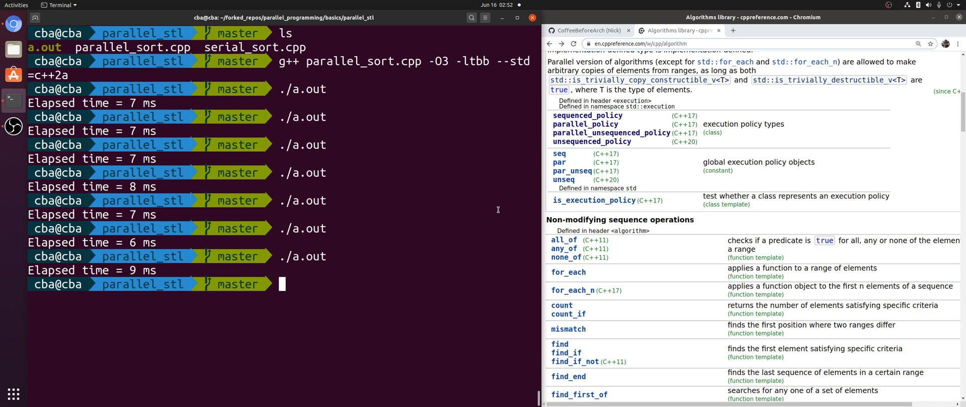
pyautogui.moveTo(369, 166)
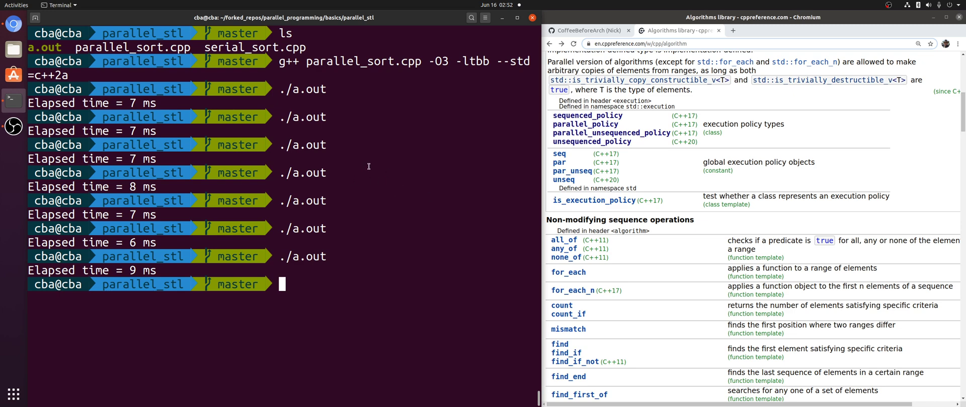
pyautogui.moveTo(368, 195)
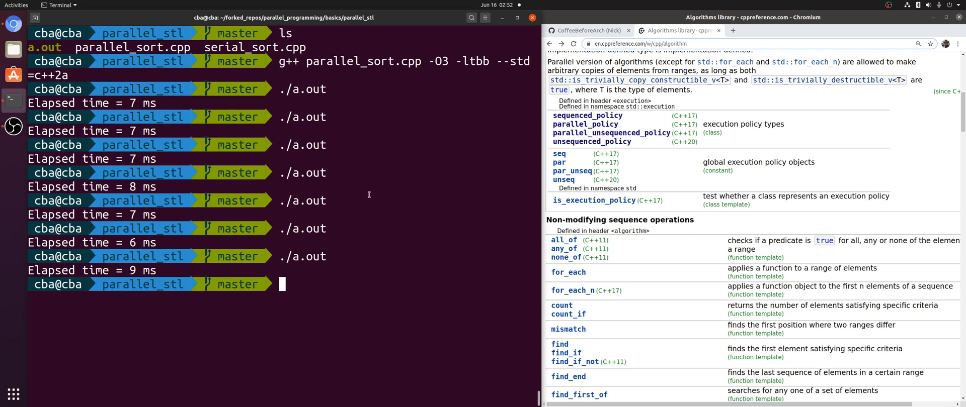
pyautogui.moveTo(354, 186)
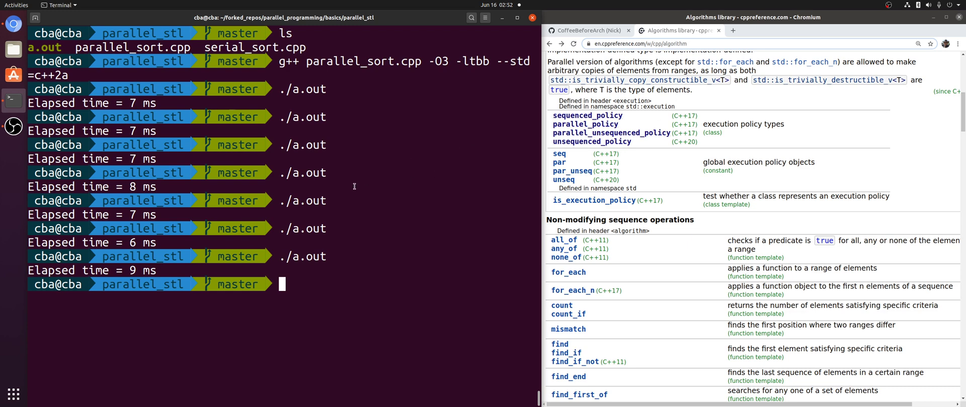
pyautogui.moveTo(380, 181)
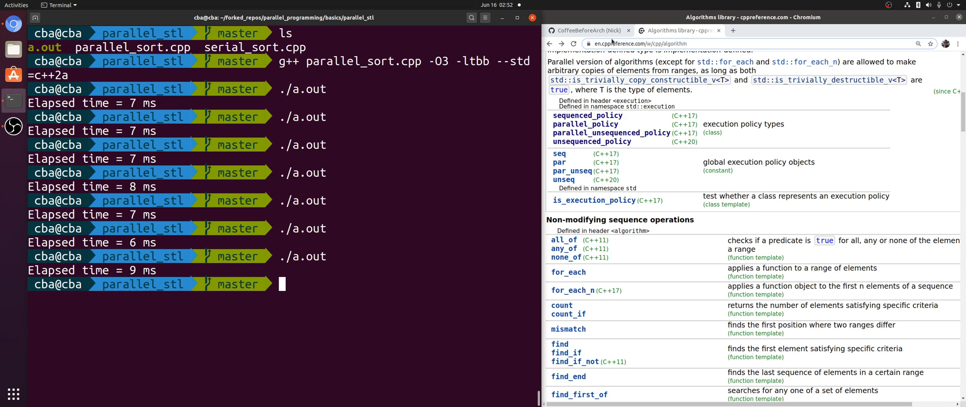
# Switch to the GitHub profile and open the pinned parallel_programming repository.
pyautogui.click(596, 30)
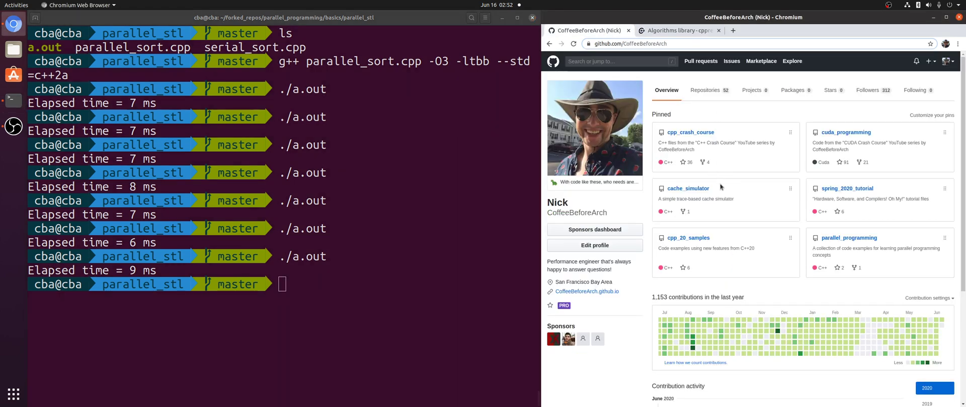
pyautogui.moveTo(799, 194)
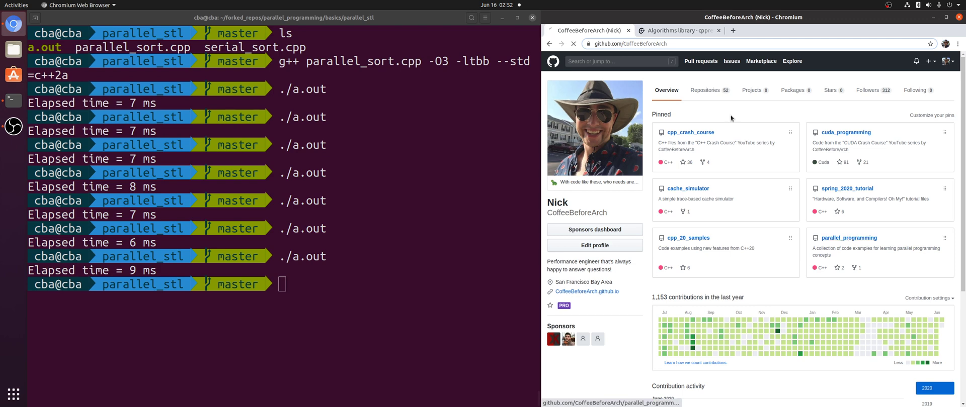
pyautogui.click(843, 237)
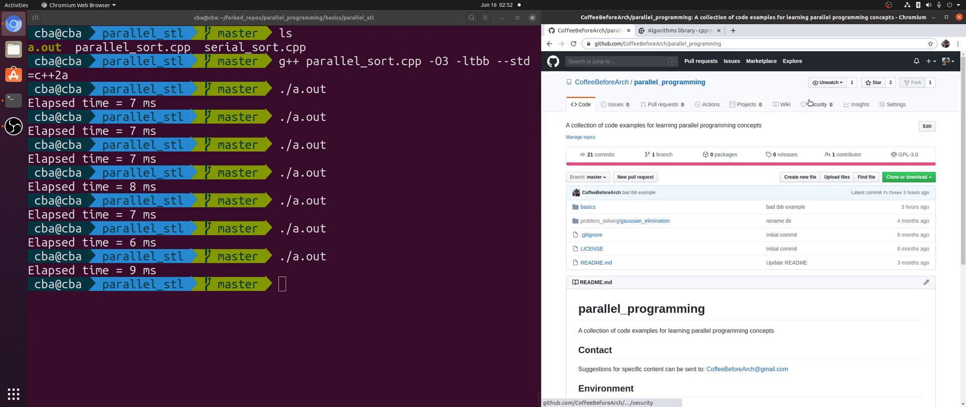
pyautogui.moveTo(891, 6)
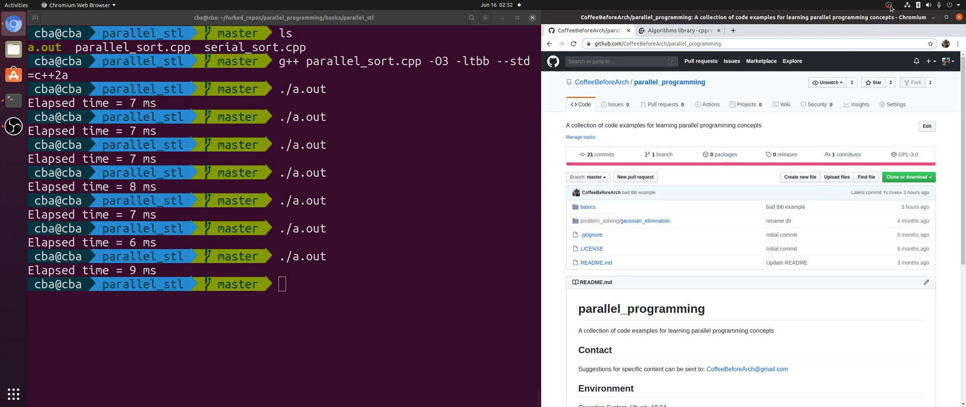